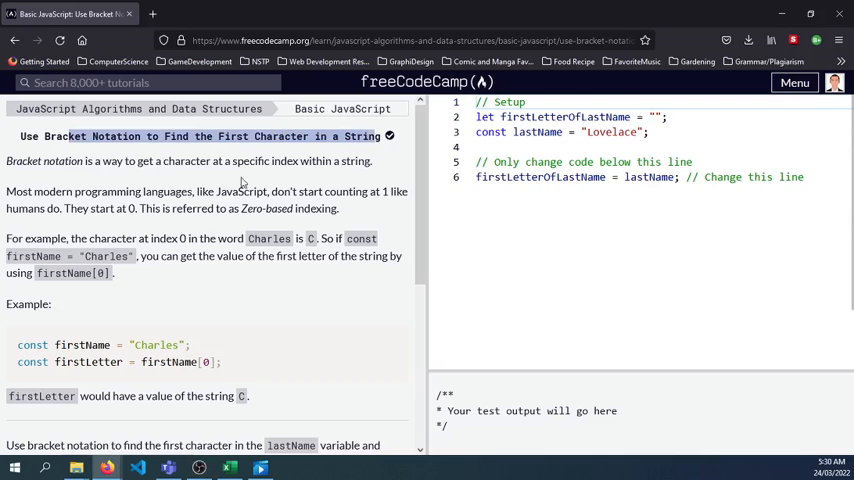
Read through the lesson, highlighting the title and the firstName[0] bracket-notation example.
double_click(44, 160)
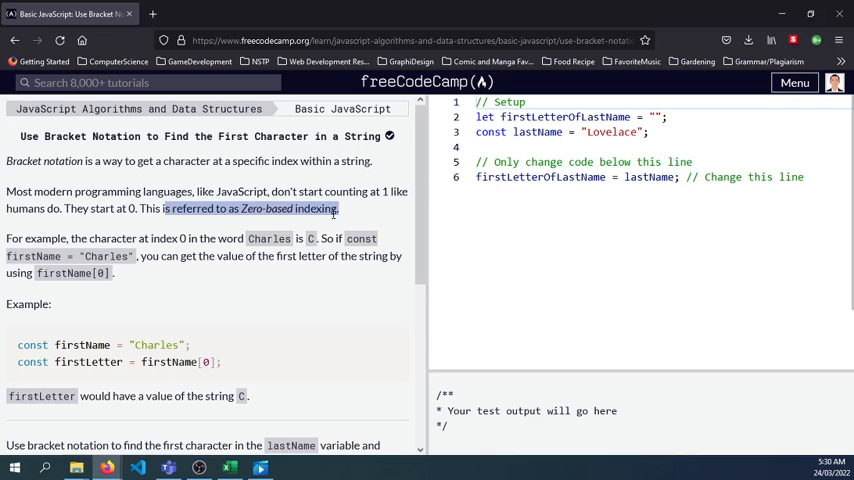
scroll(down, 3)
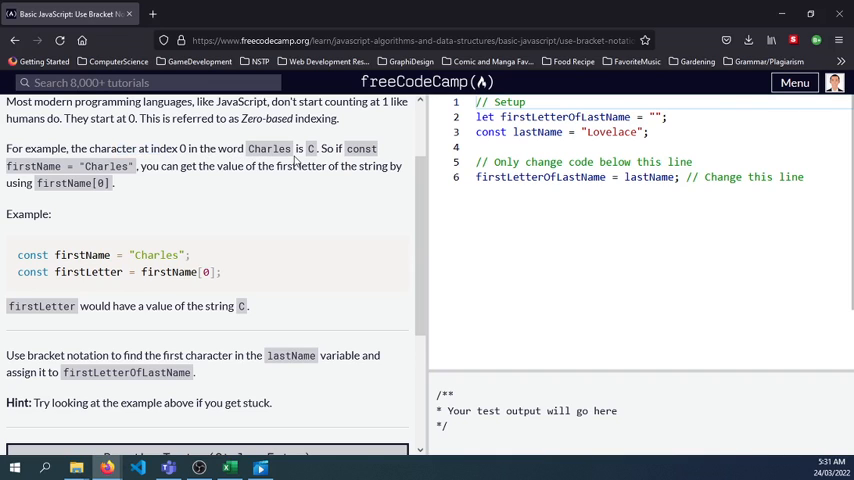
double_click(106, 166)
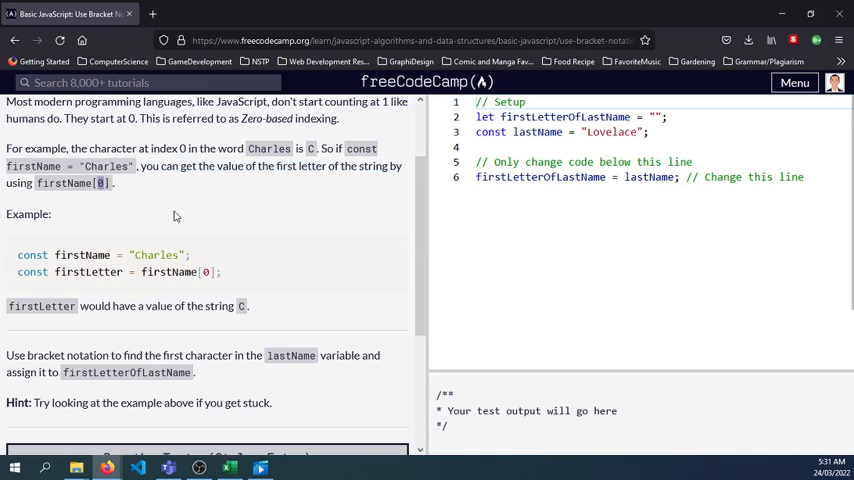
double_click(80, 256)
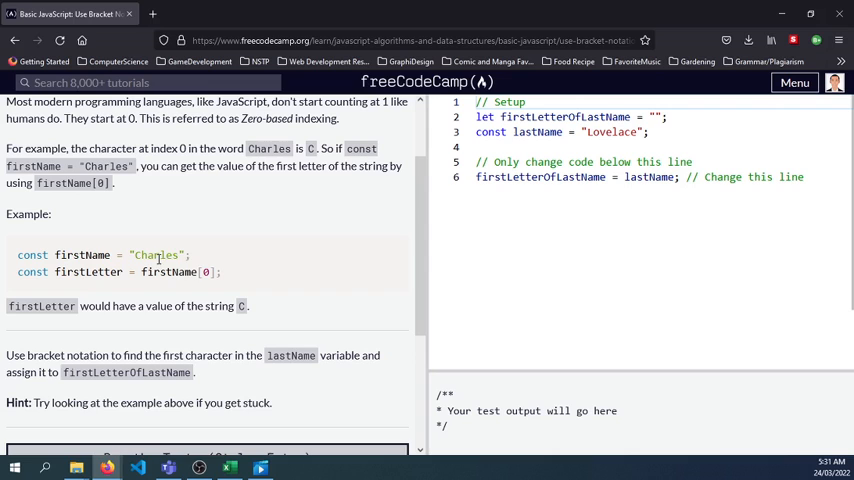
scroll(down, 3)
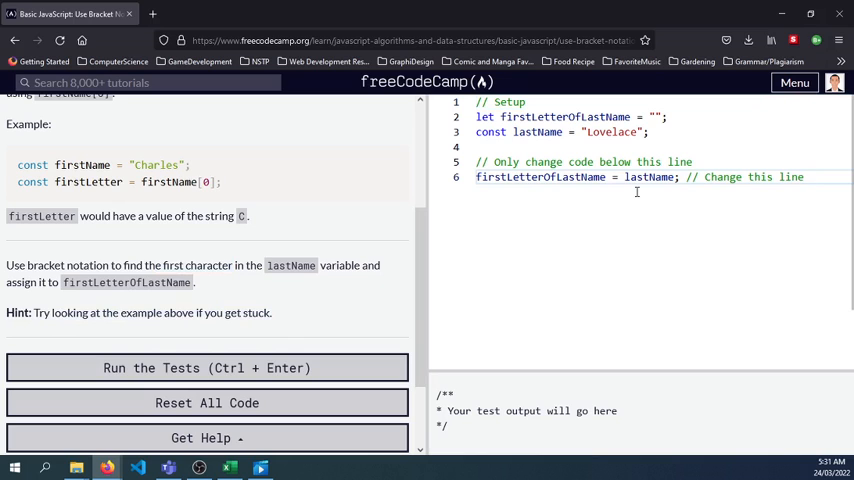
Edit the assignment so it reads firstLetterOfLastName = lastName[0].
double_click(540, 176)
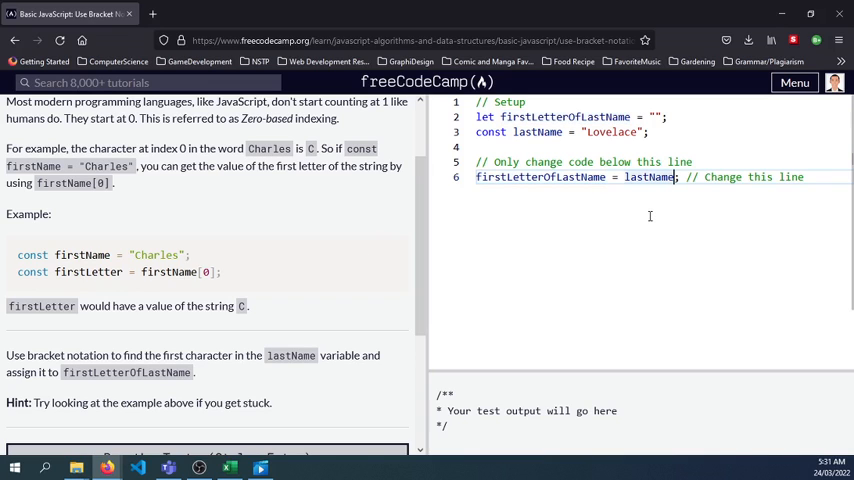
text([])
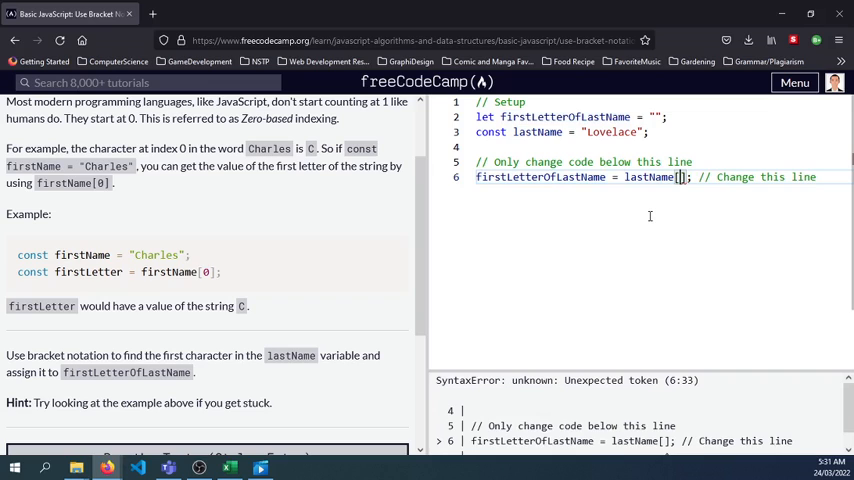
text(0)
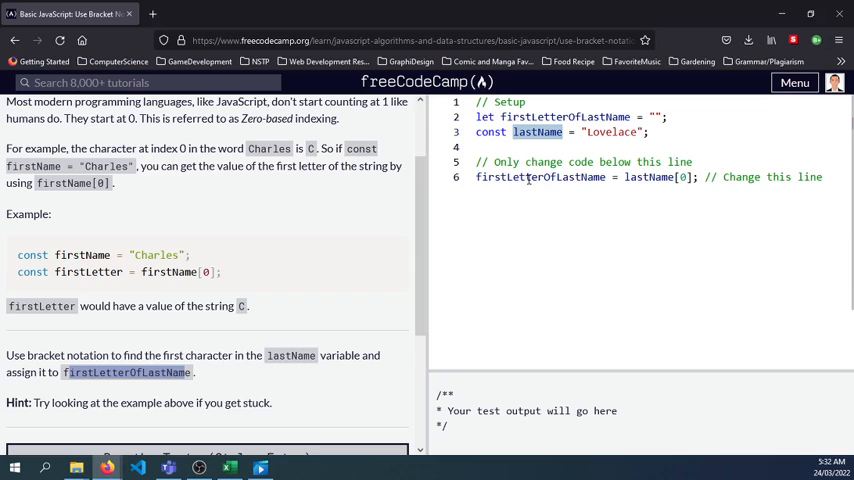
scroll(down, 3)
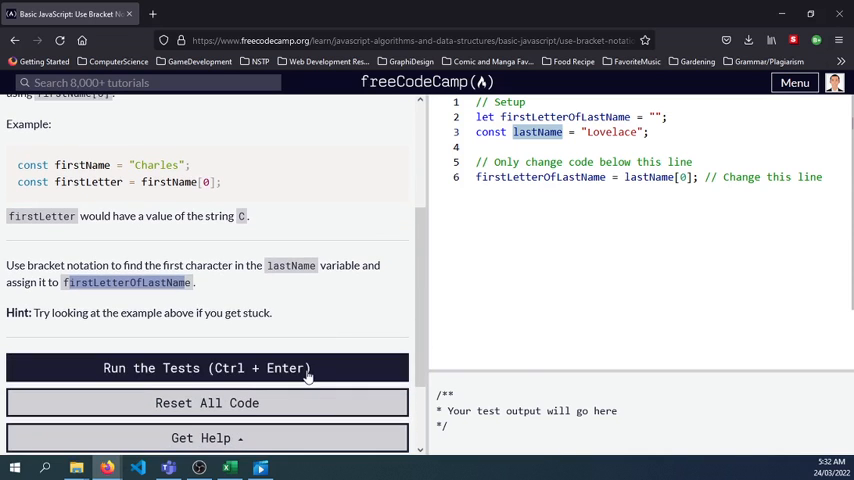
Run the tests so the challenge passes and dismiss the Woo-hoo! completion dialog.
click(208, 368)
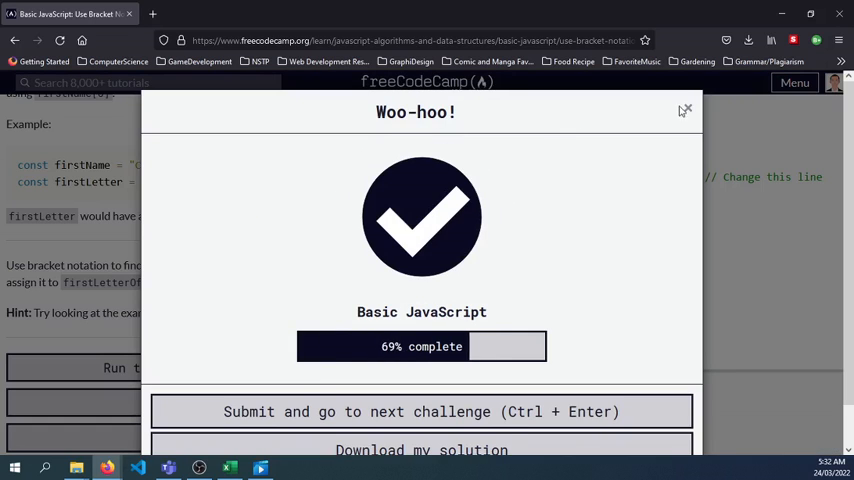
click(686, 110)
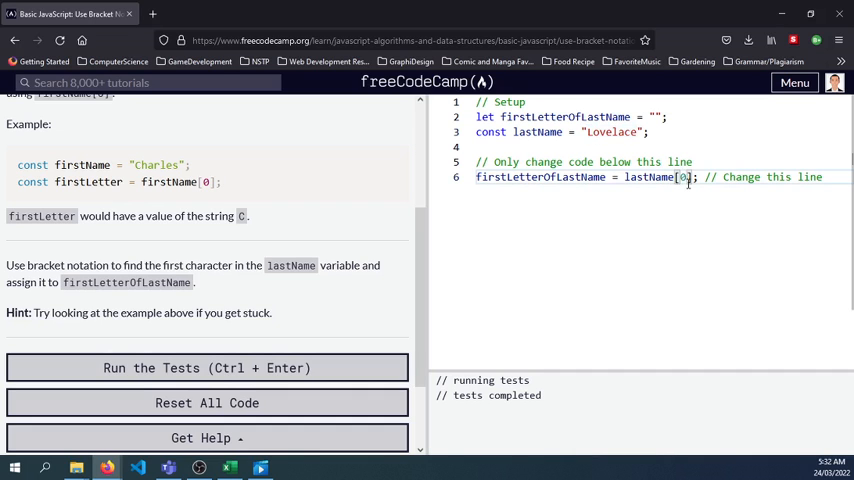
scroll(up, 3)
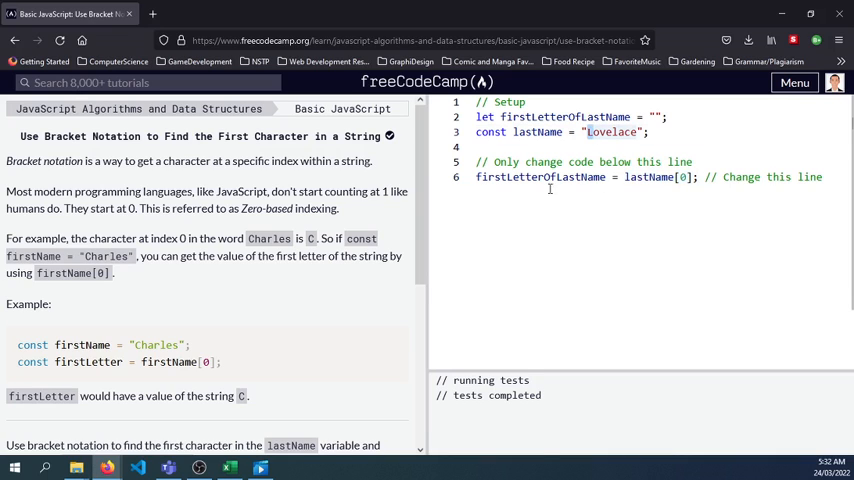
double_click(540, 176)
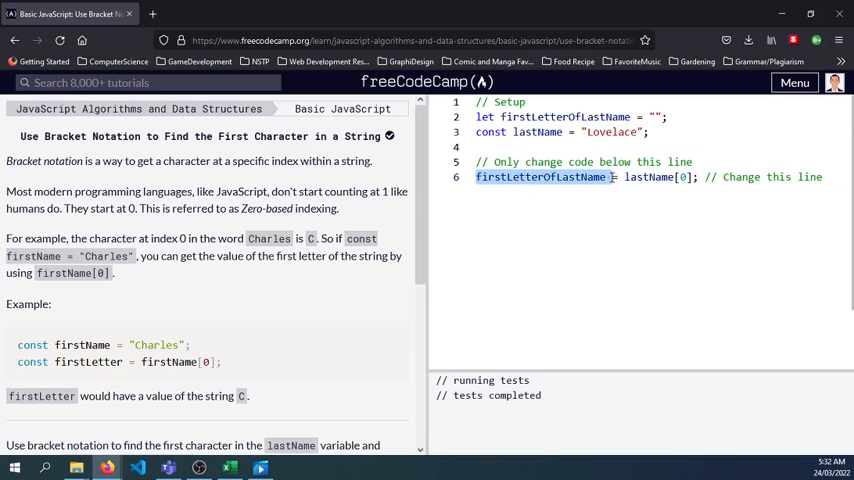